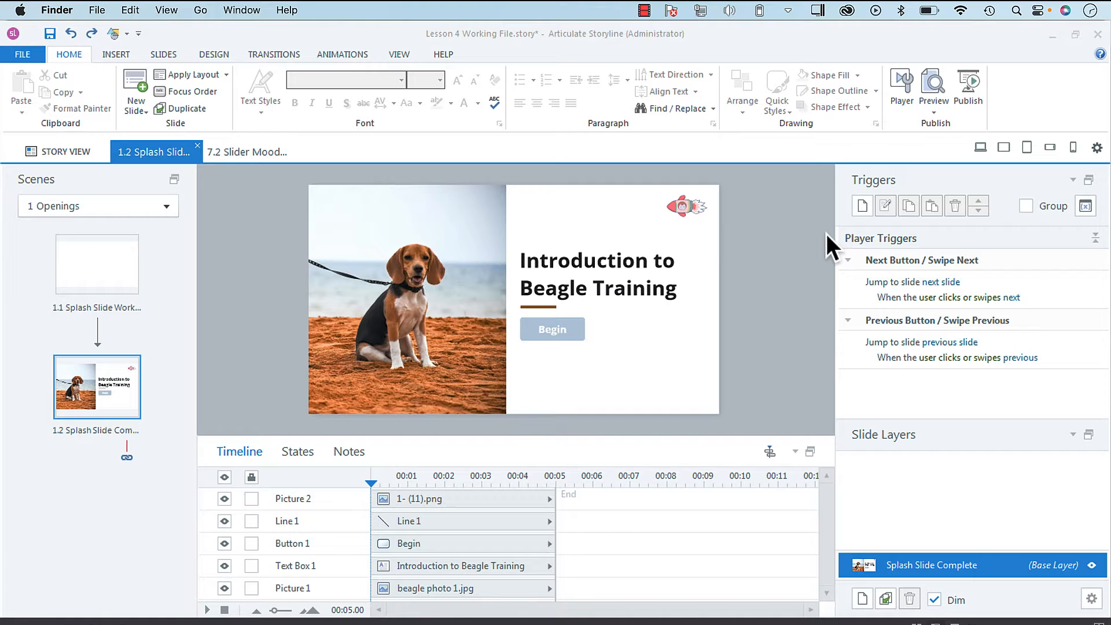
Select the rocket icon picture in the top-right corner of splash slide 1.2.
{"action": "left_click", "coordinate": [688, 205]}
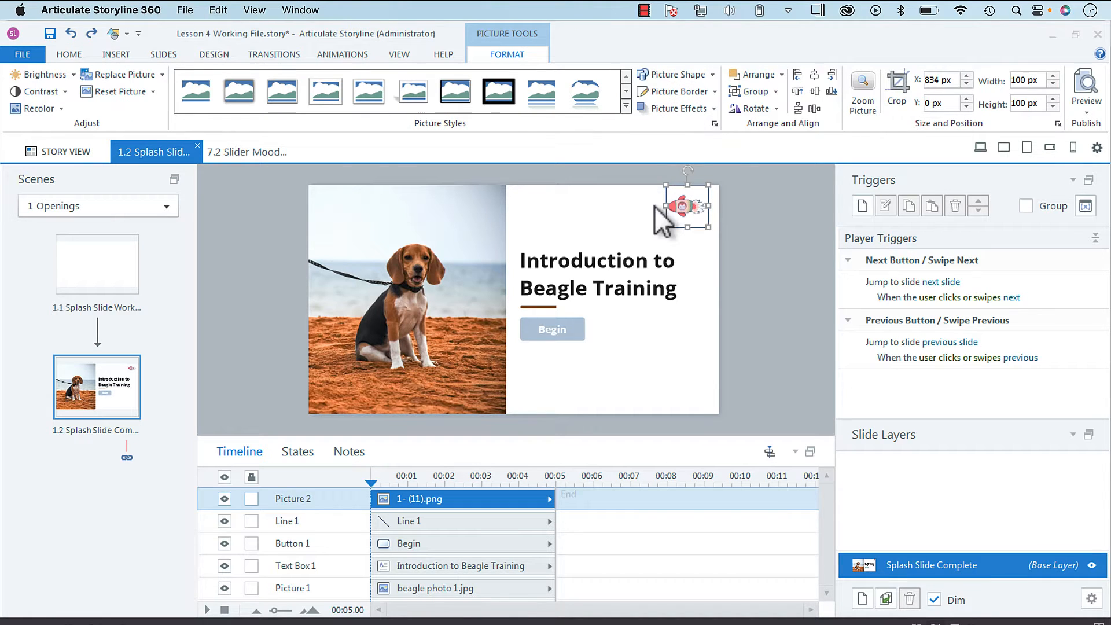
{"action": "mouse_move", "coordinate": [741, 227]}
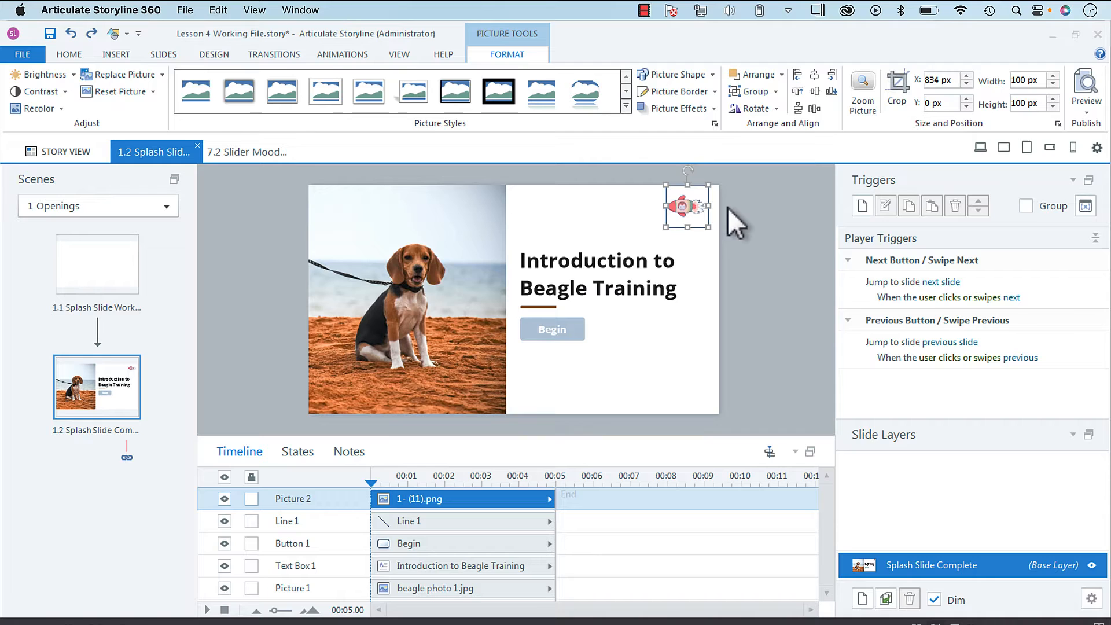
{"action": "mouse_move", "coordinate": [648, 216]}
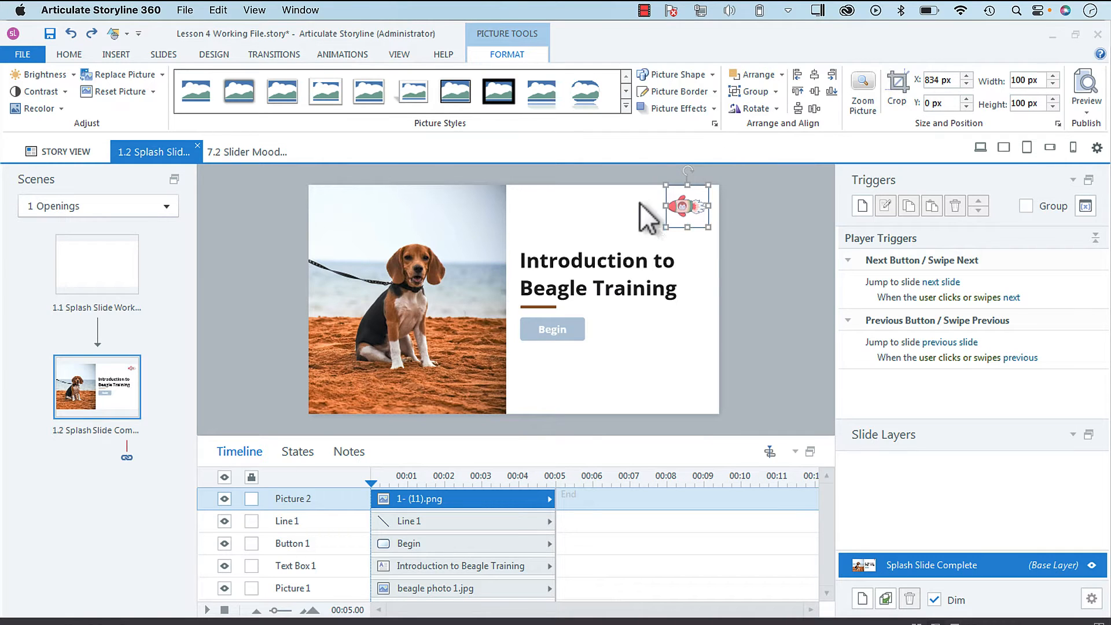
{"action": "mouse_move", "coordinate": [740, 252]}
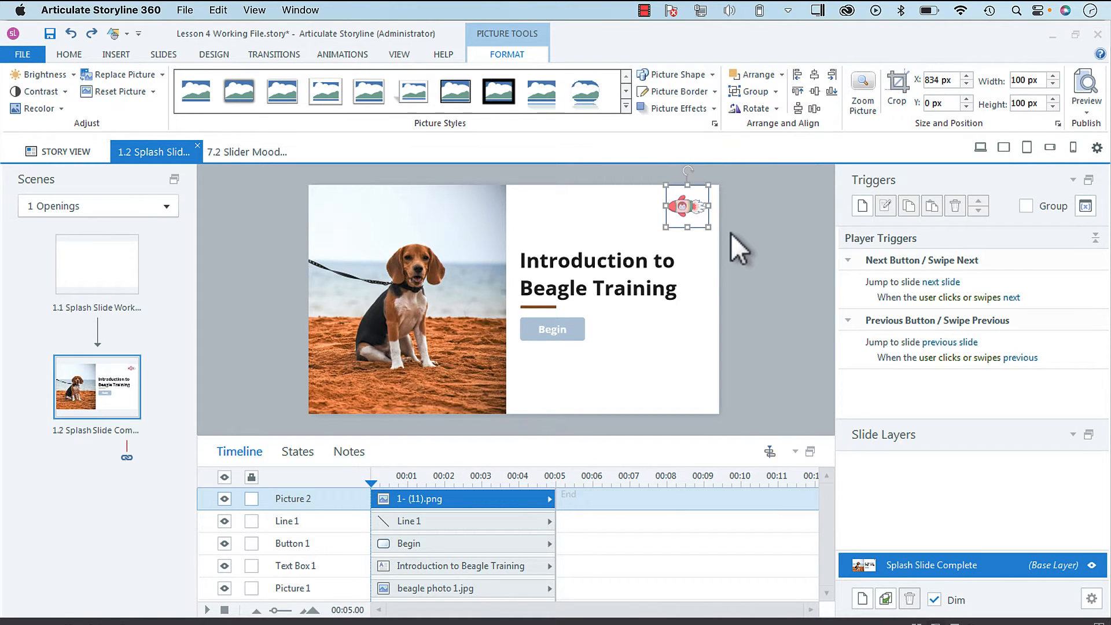
{"action": "mouse_move", "coordinate": [177, 209]}
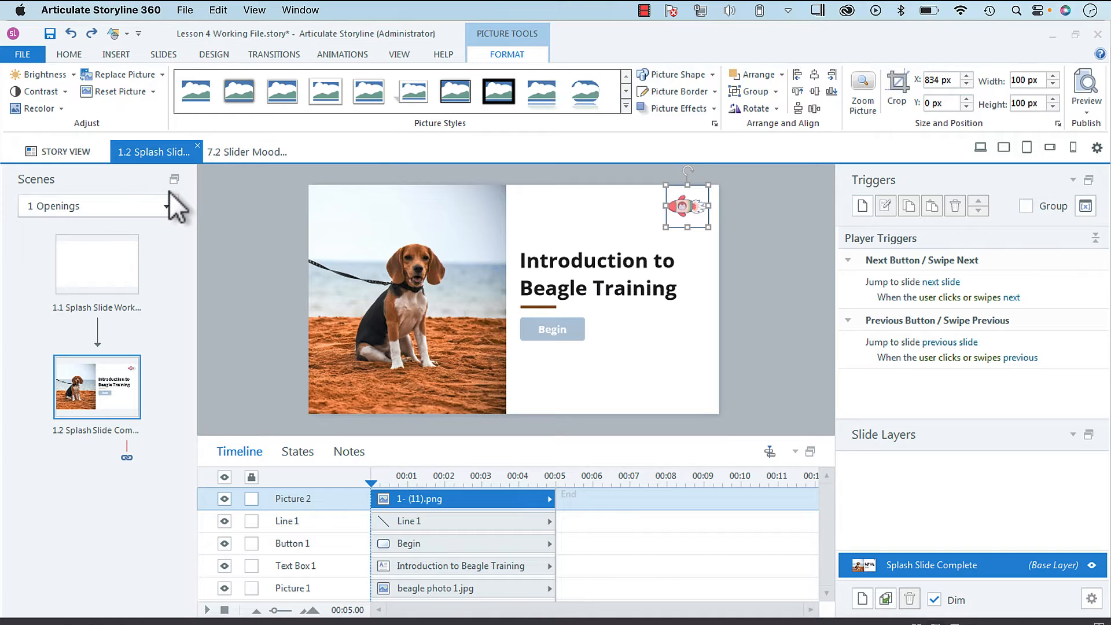
{"action": "left_click", "coordinate": [167, 206]}
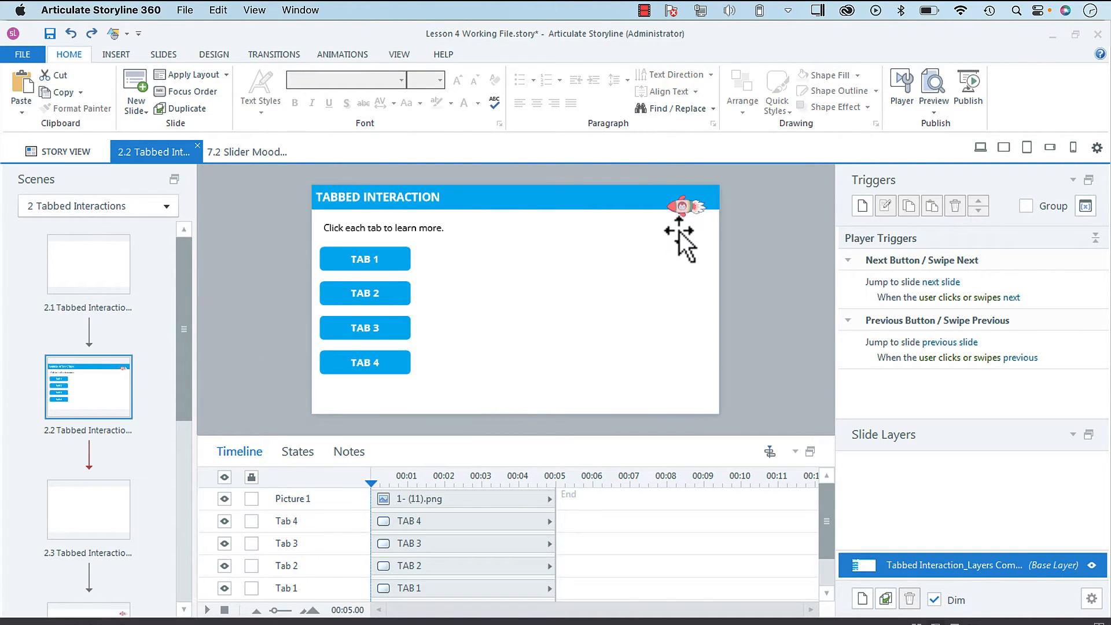
{"action": "left_click", "coordinate": [88, 498]}
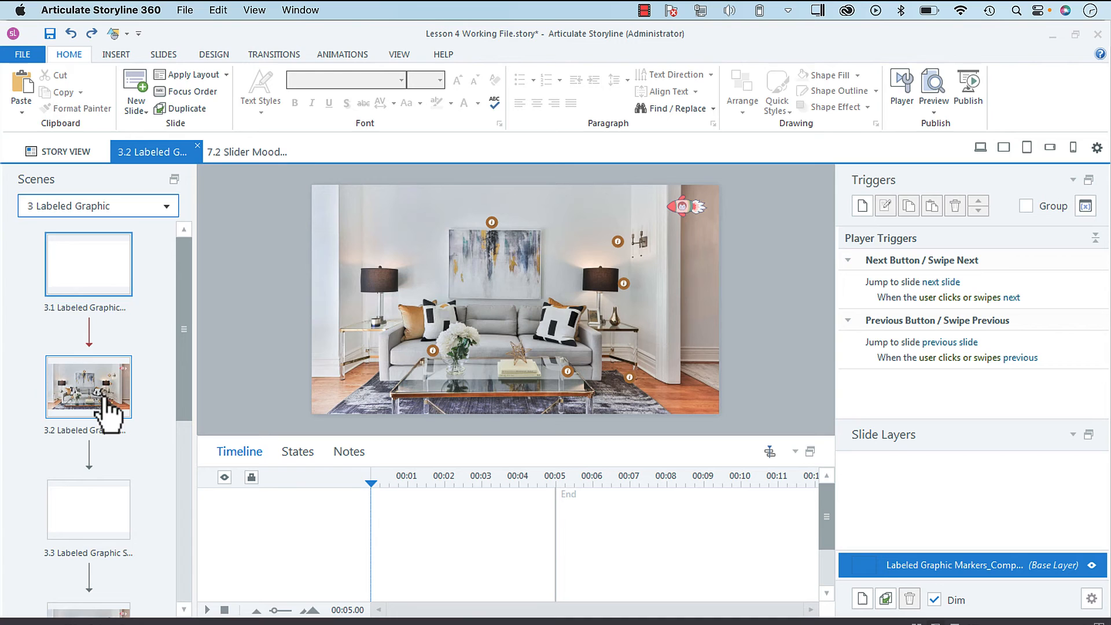
{"action": "left_click", "coordinate": [166, 206]}
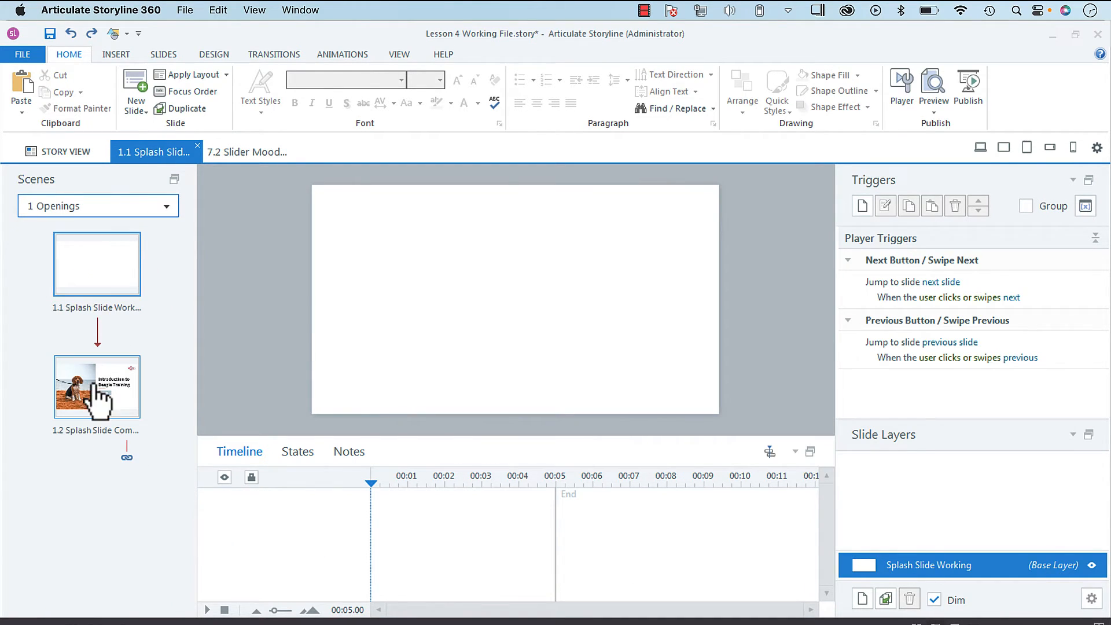
{"action": "left_click", "coordinate": [97, 386]}
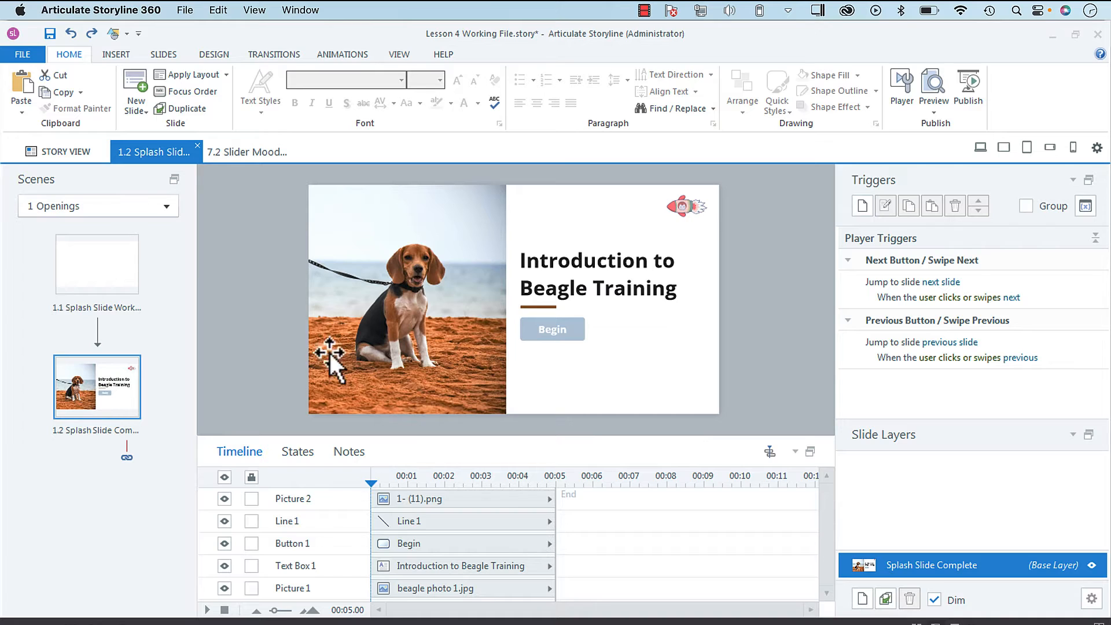
{"action": "mouse_move", "coordinate": [734, 237]}
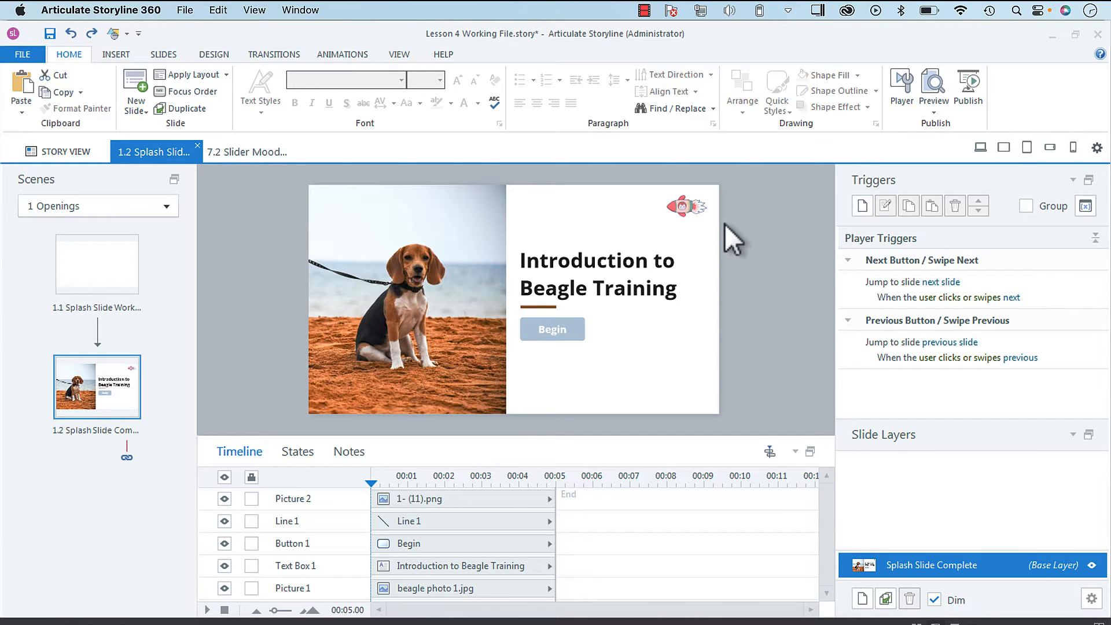
{"action": "mouse_move", "coordinate": [697, 225]}
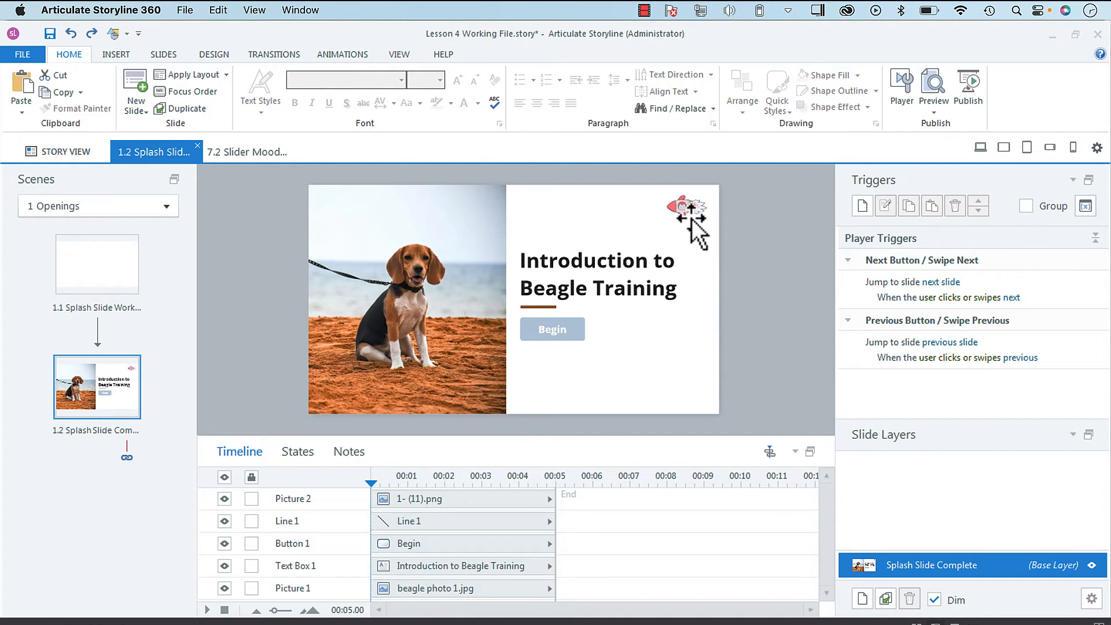
Reselect the rocket icon and bring up its right-click context menu.
{"action": "left_click", "coordinate": [686, 208]}
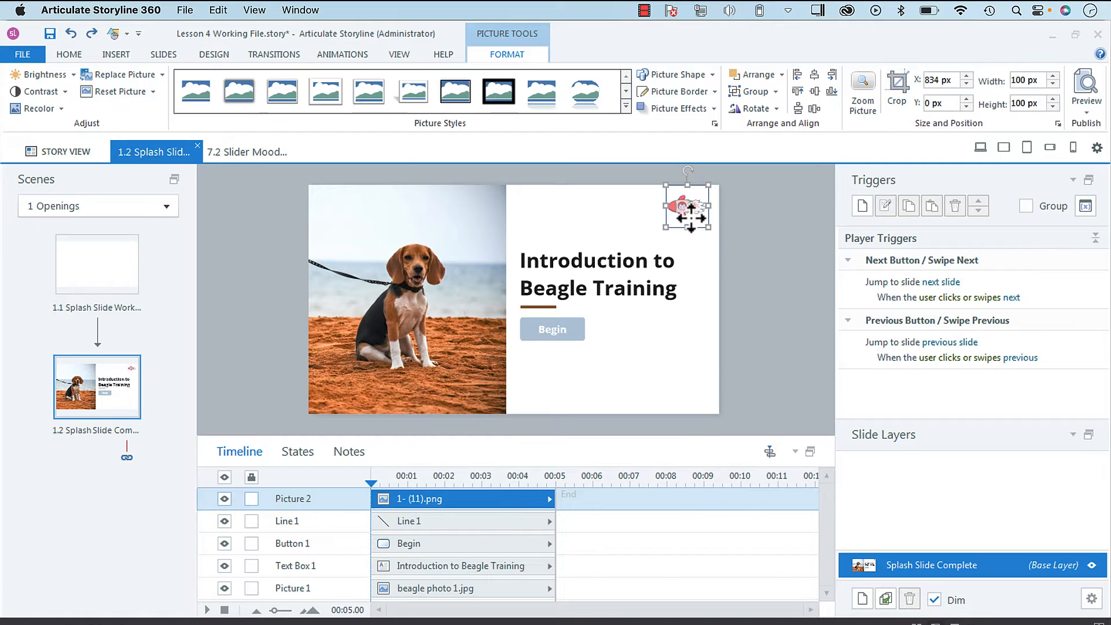
{"action": "right_click", "coordinate": [684, 208]}
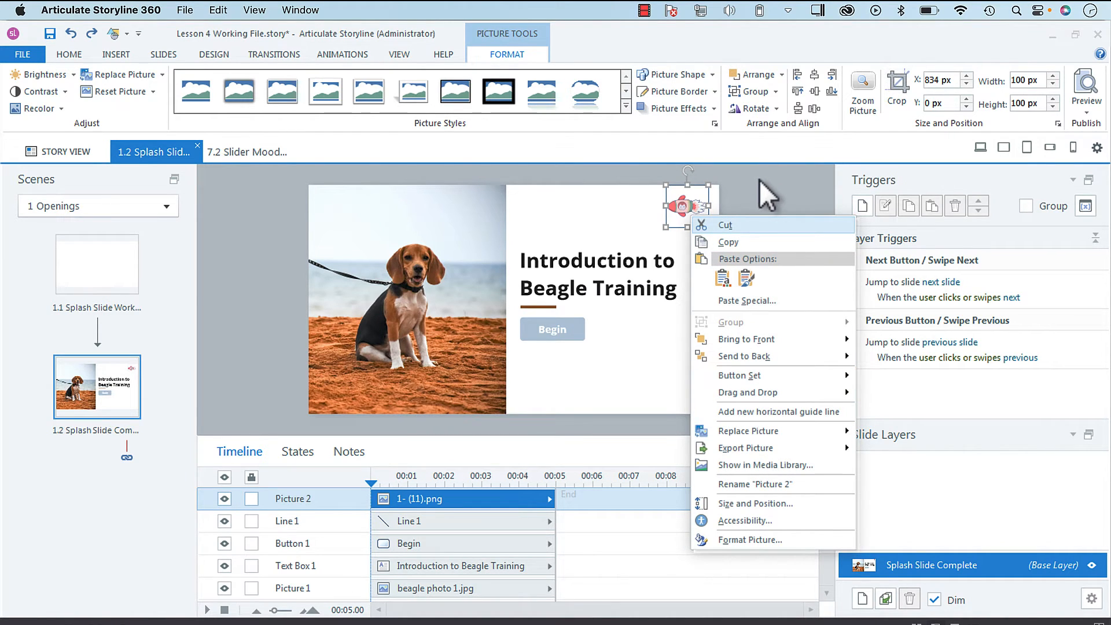
{"action": "mouse_move", "coordinate": [702, 346]}
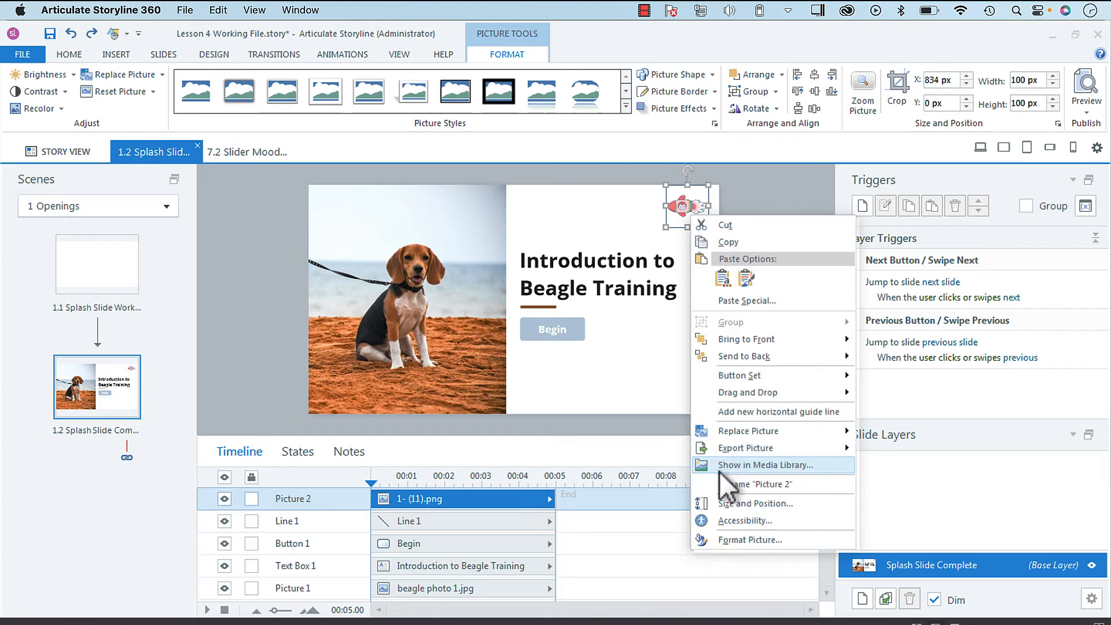
Show the rocket image 1- (11).png in the Media Library and review its 11 uses.
{"action": "left_click", "coordinate": [764, 464]}
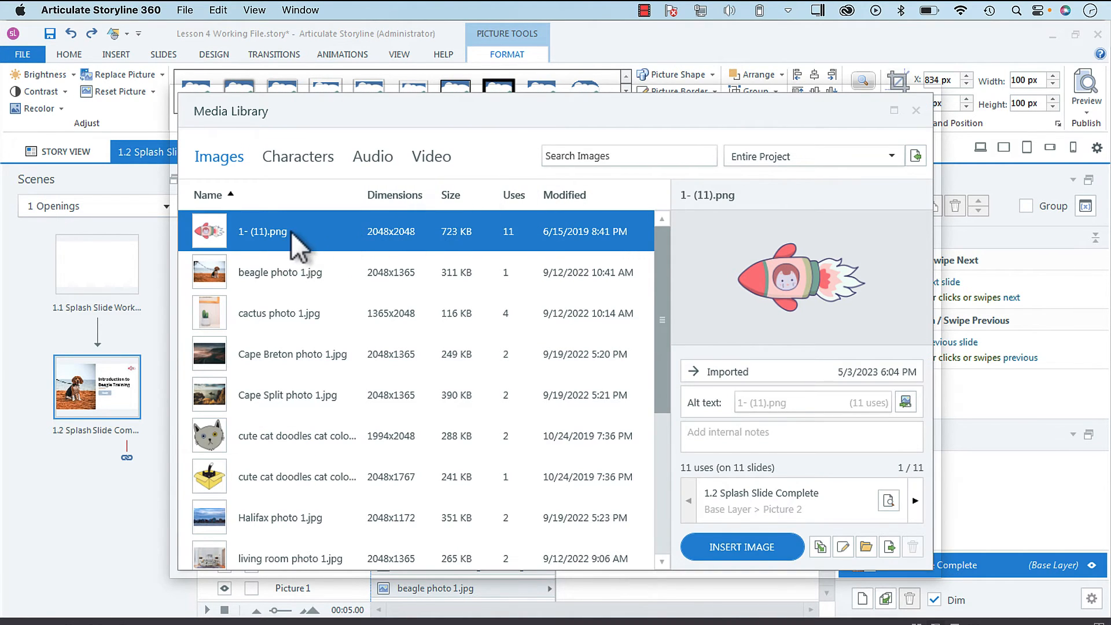
{"action": "mouse_move", "coordinate": [659, 367]}
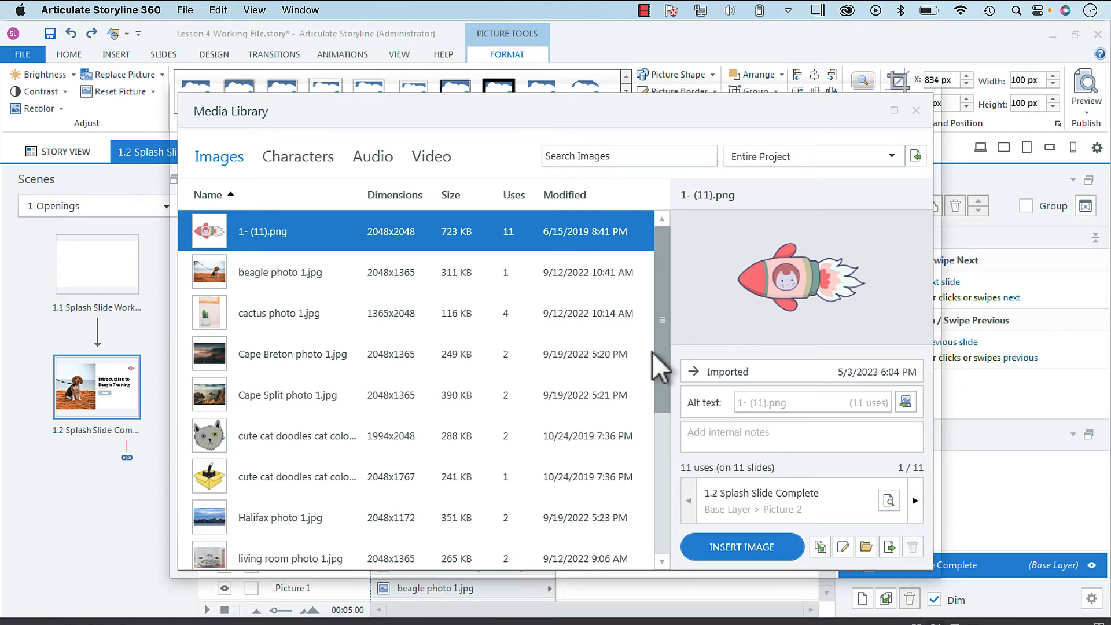
{"action": "scroll", "scroll_direction": "down", "scroll_amount": 3}
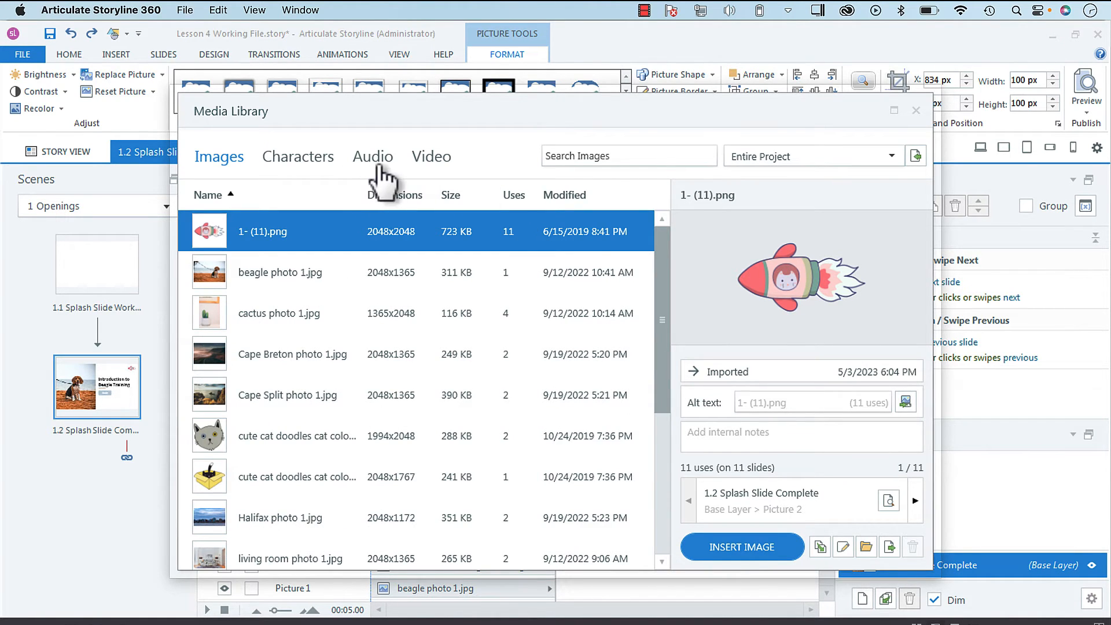
{"action": "mouse_move", "coordinate": [699, 379]}
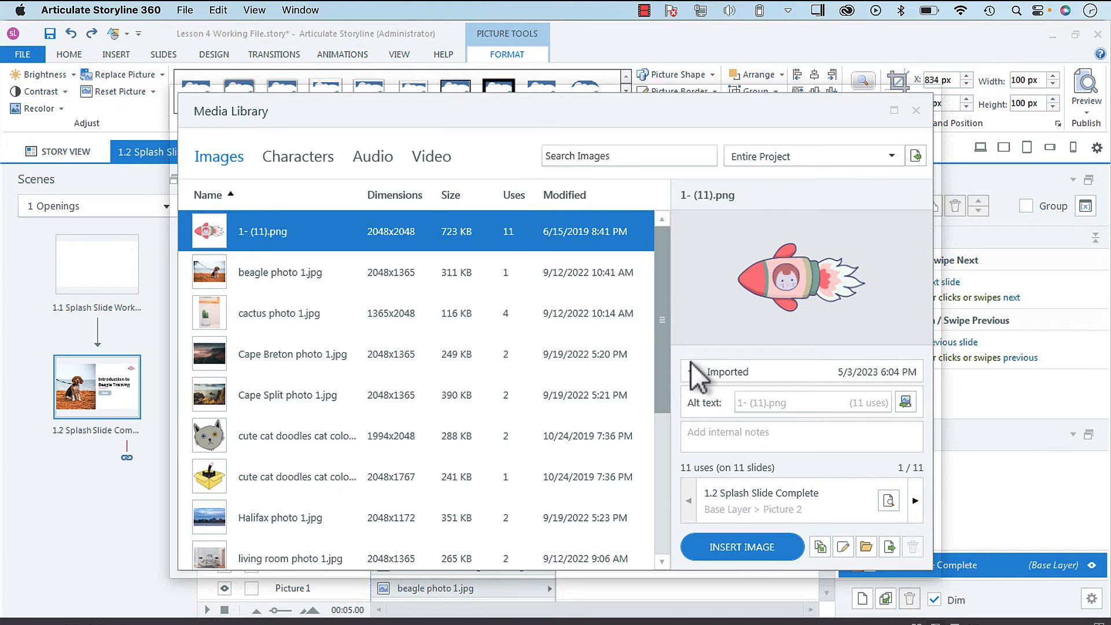
{"action": "mouse_move", "coordinate": [762, 503]}
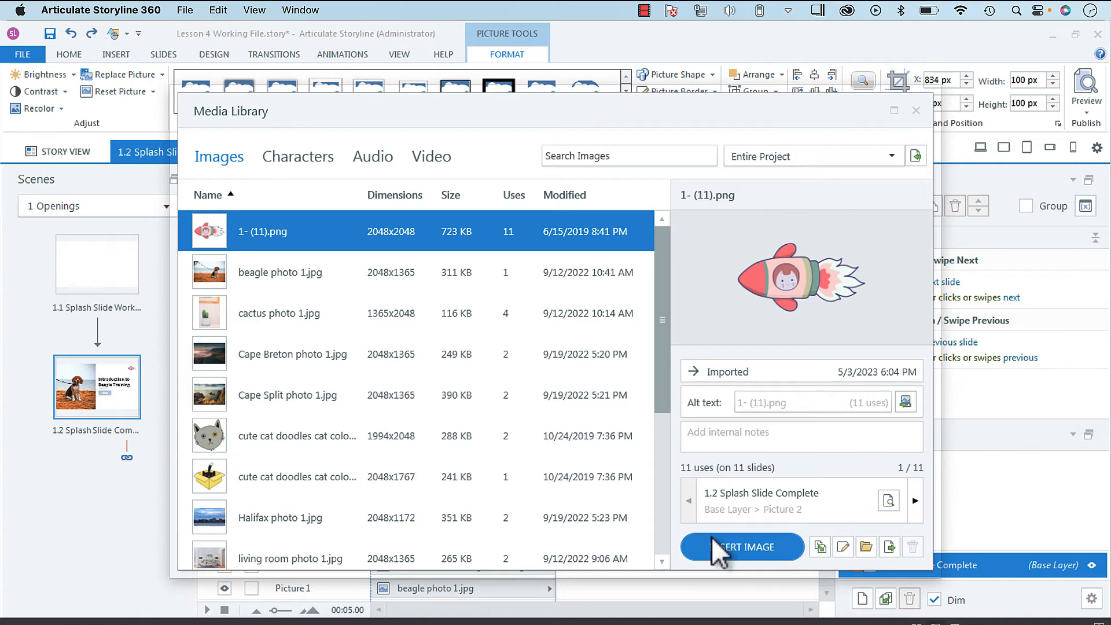
{"action": "mouse_move", "coordinate": [603, 443]}
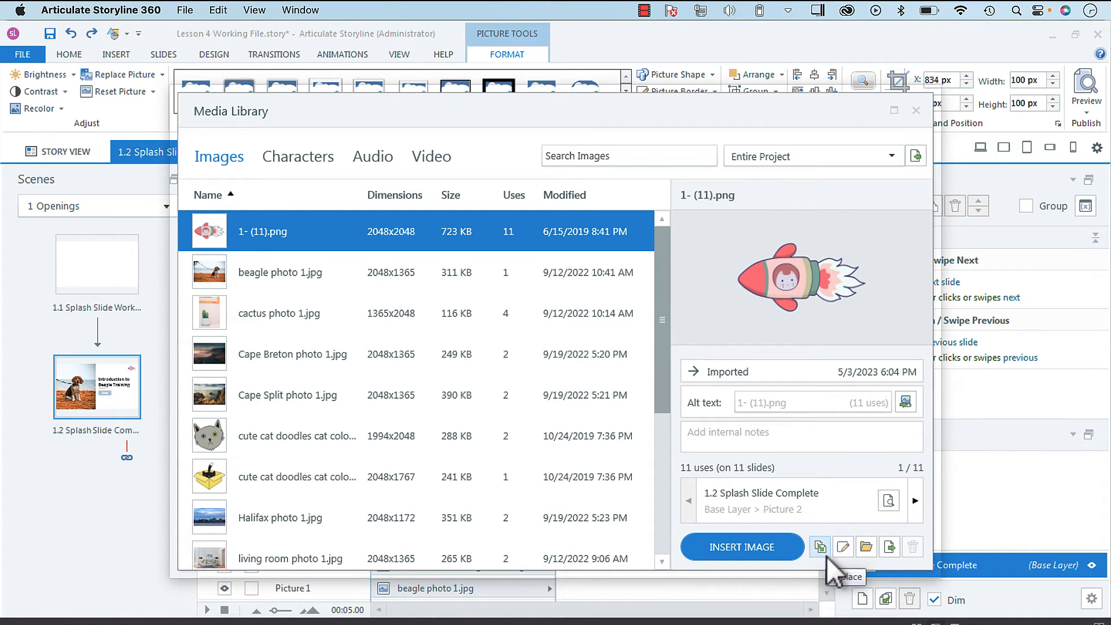
Start replacing the rocket image with a picture from file, browsing the Desktop for the spaceman cat.
{"action": "left_click", "coordinate": [820, 546]}
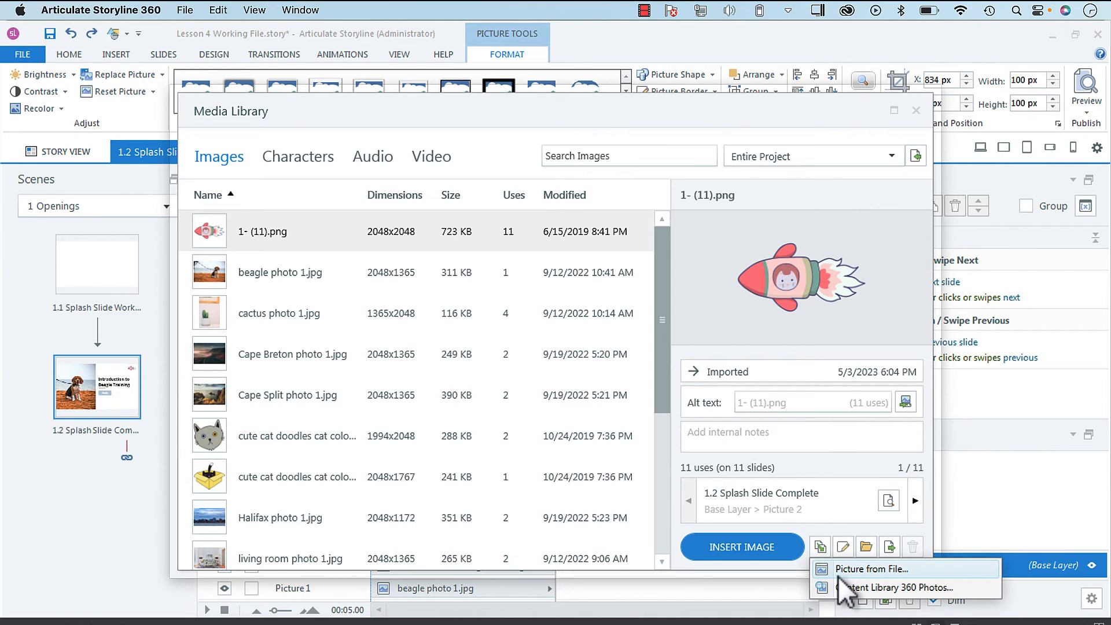
{"action": "left_click", "coordinate": [881, 568]}
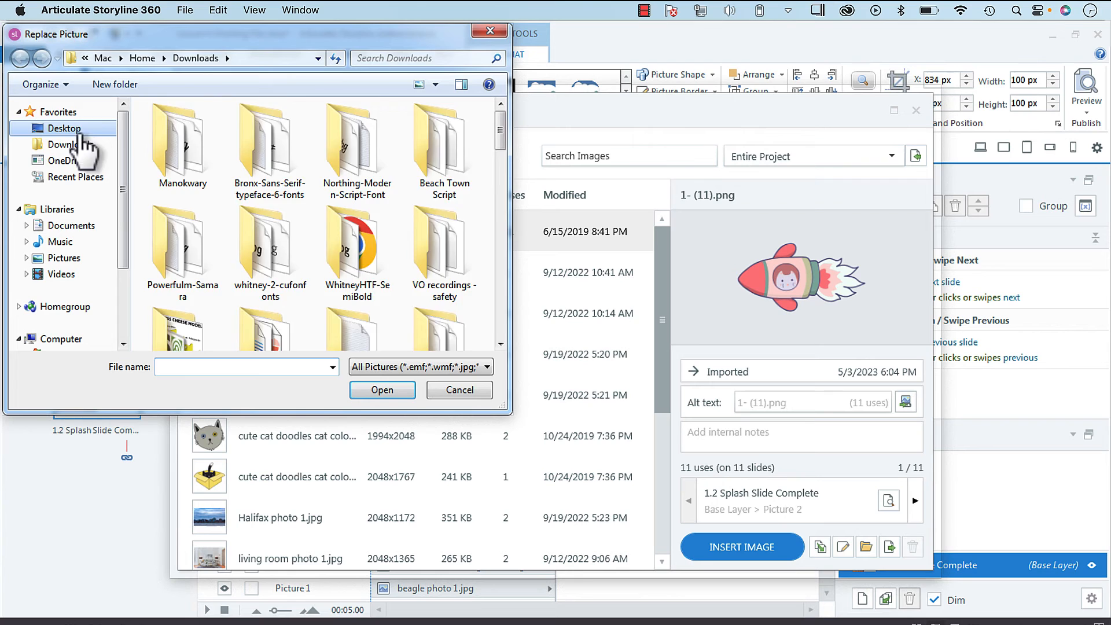
{"action": "left_click", "coordinate": [64, 128]}
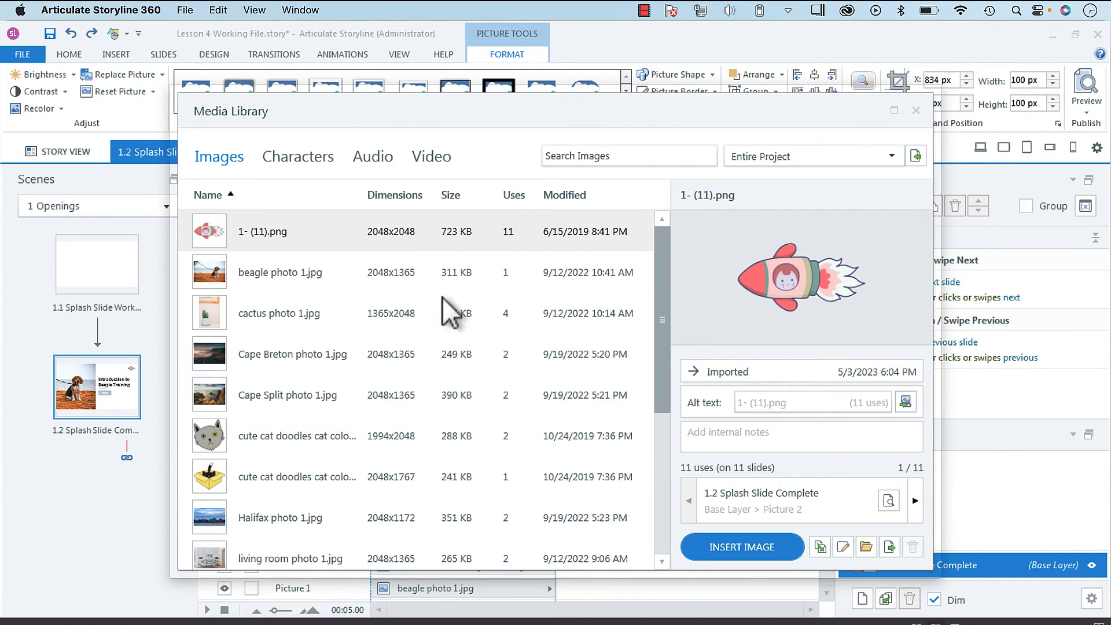
{"action": "mouse_move", "coordinate": [805, 344]}
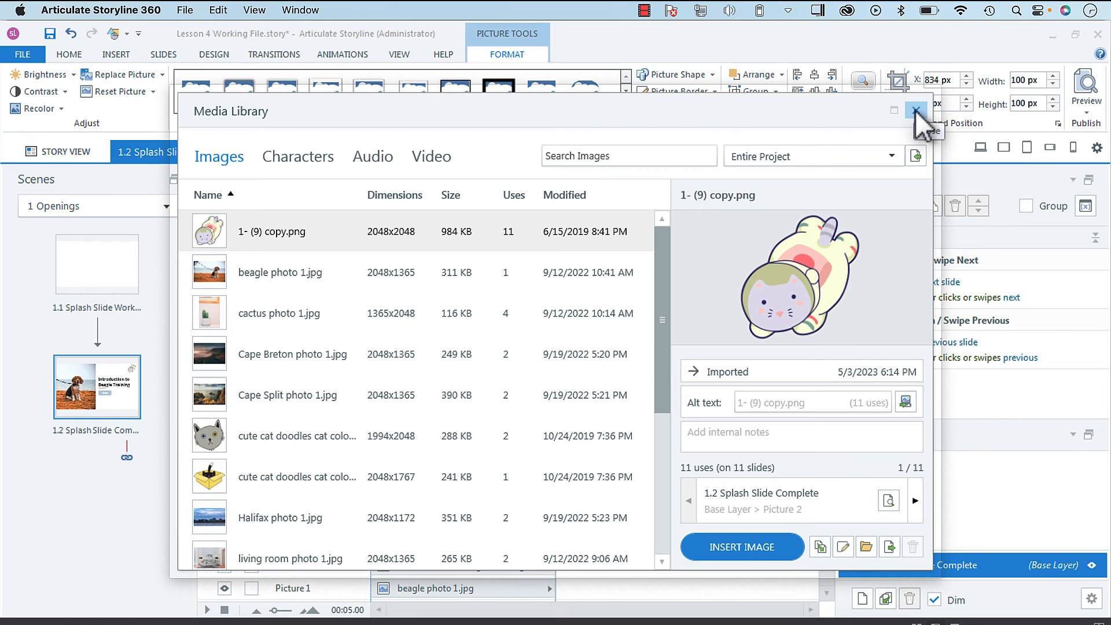
Close the Media Library and view the 2 Tabbed Interactions scene to confirm the spaceman cat.
{"action": "left_click", "coordinate": [915, 110]}
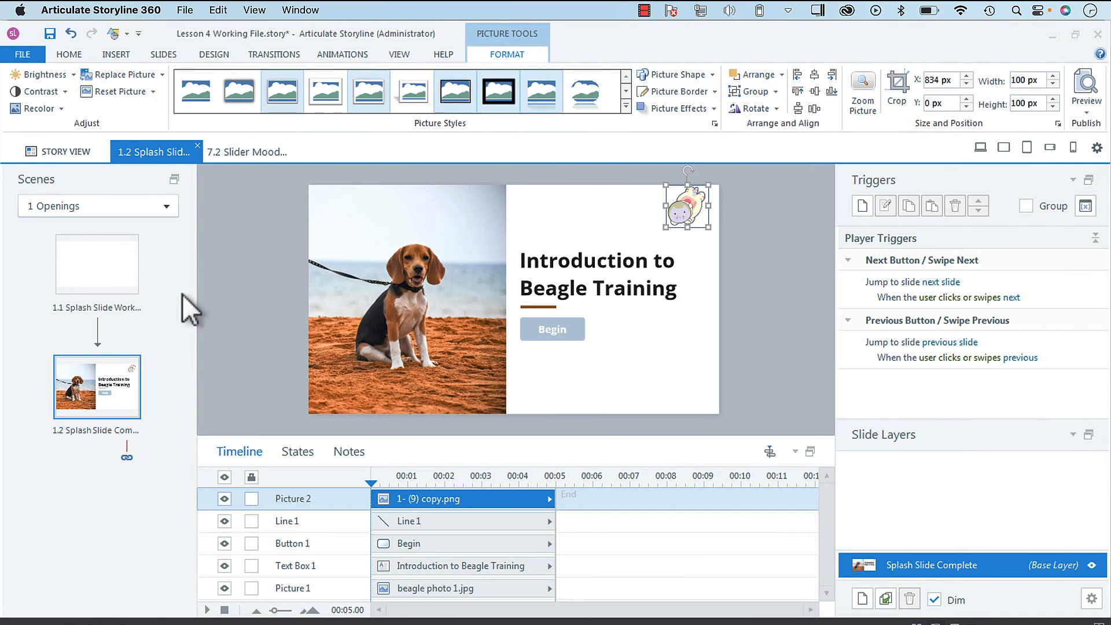
{"action": "mouse_move", "coordinate": [737, 224]}
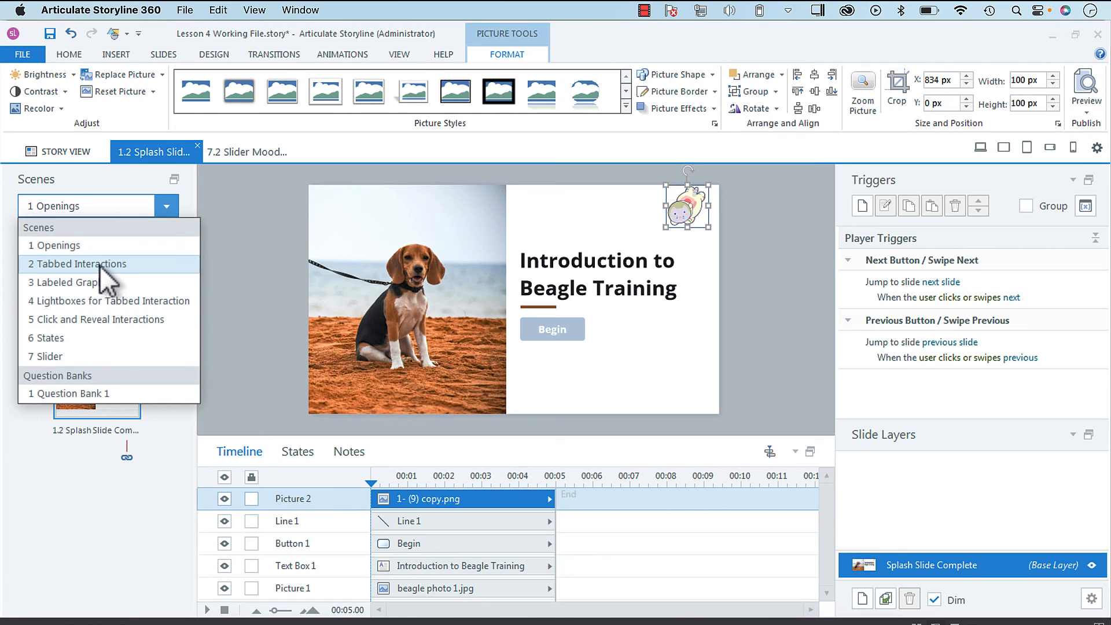
{"action": "left_click", "coordinate": [80, 264]}
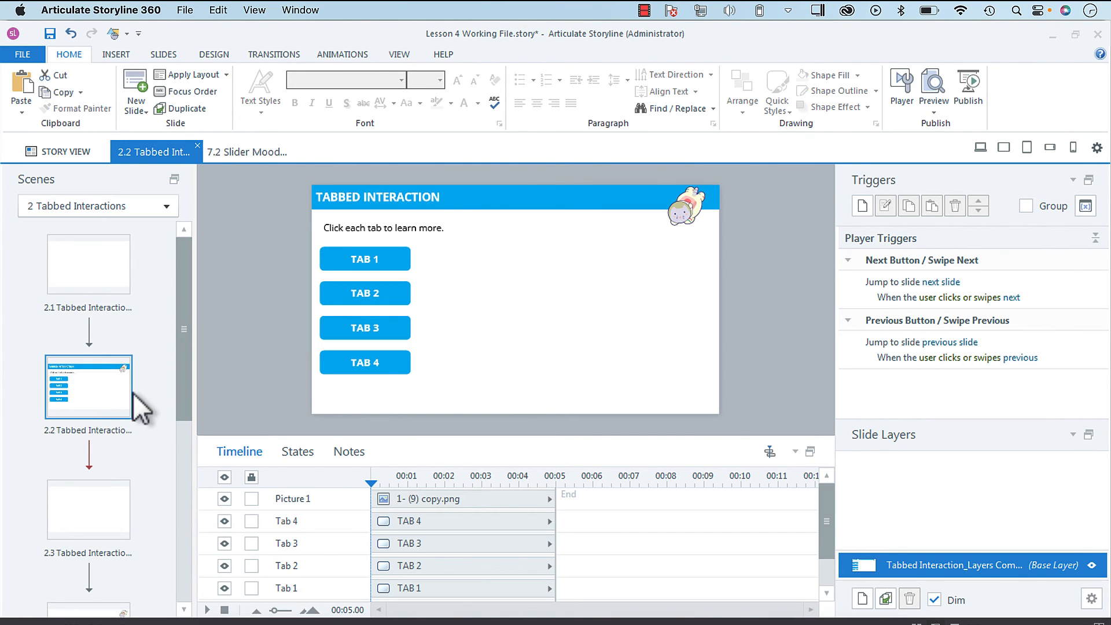